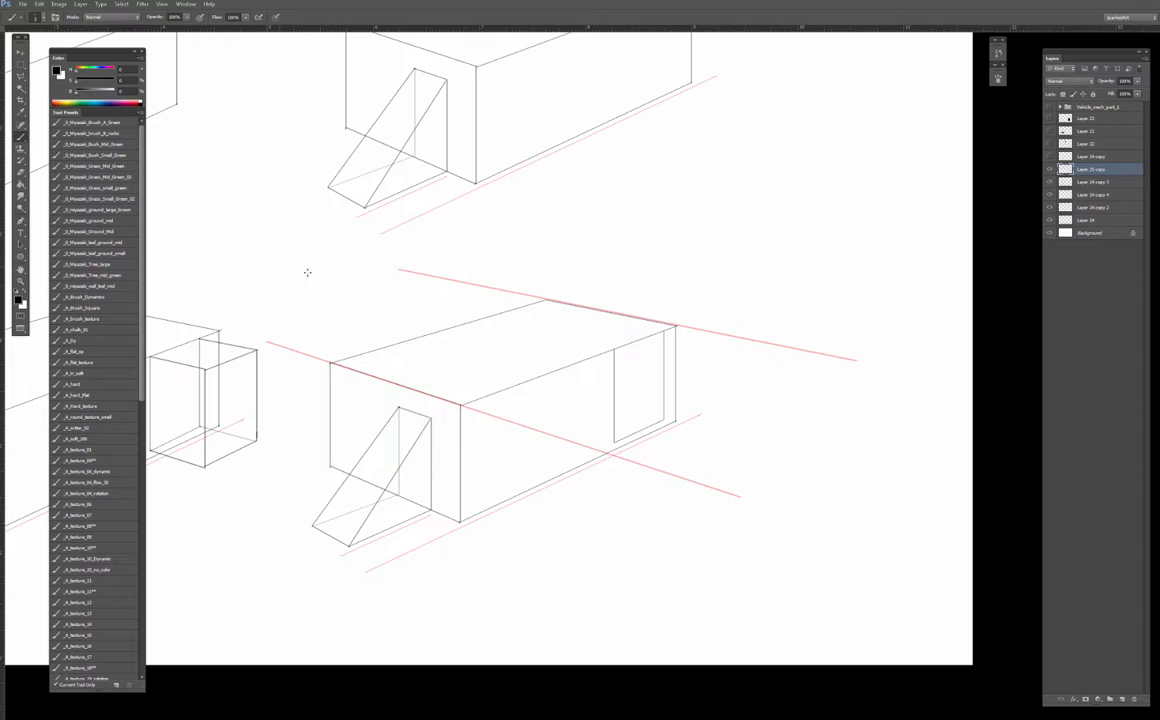
pyautogui.moveTo(537, 368)
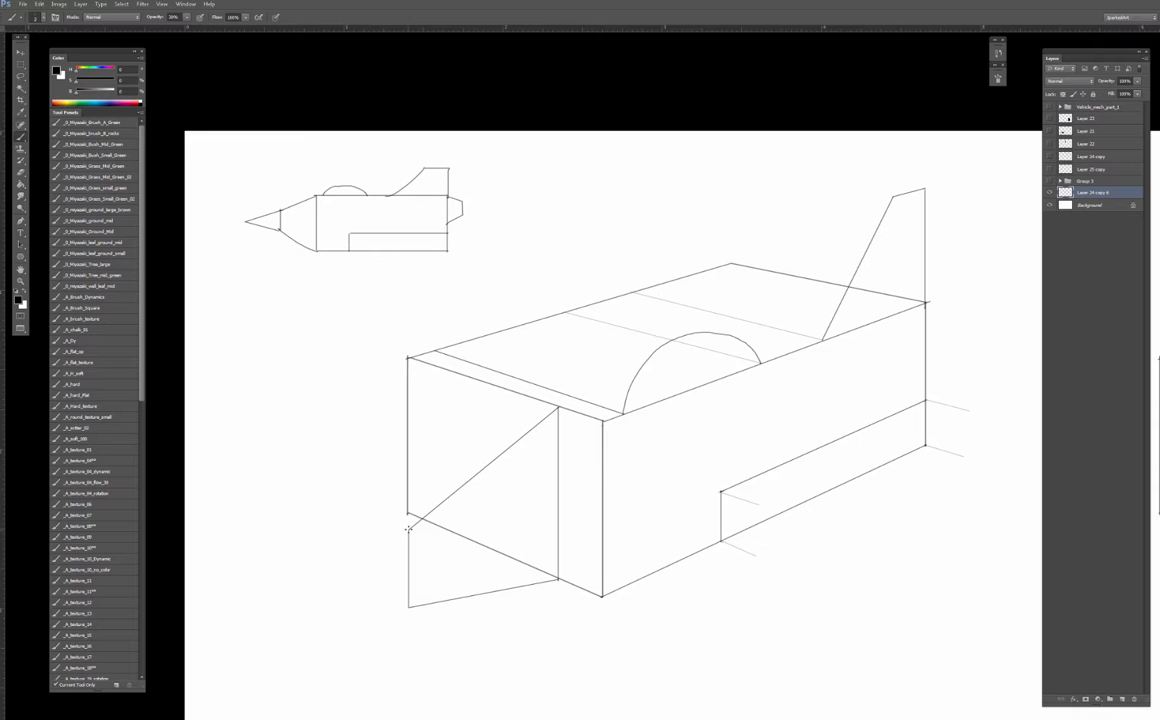
pyautogui.moveTo(451, 371)
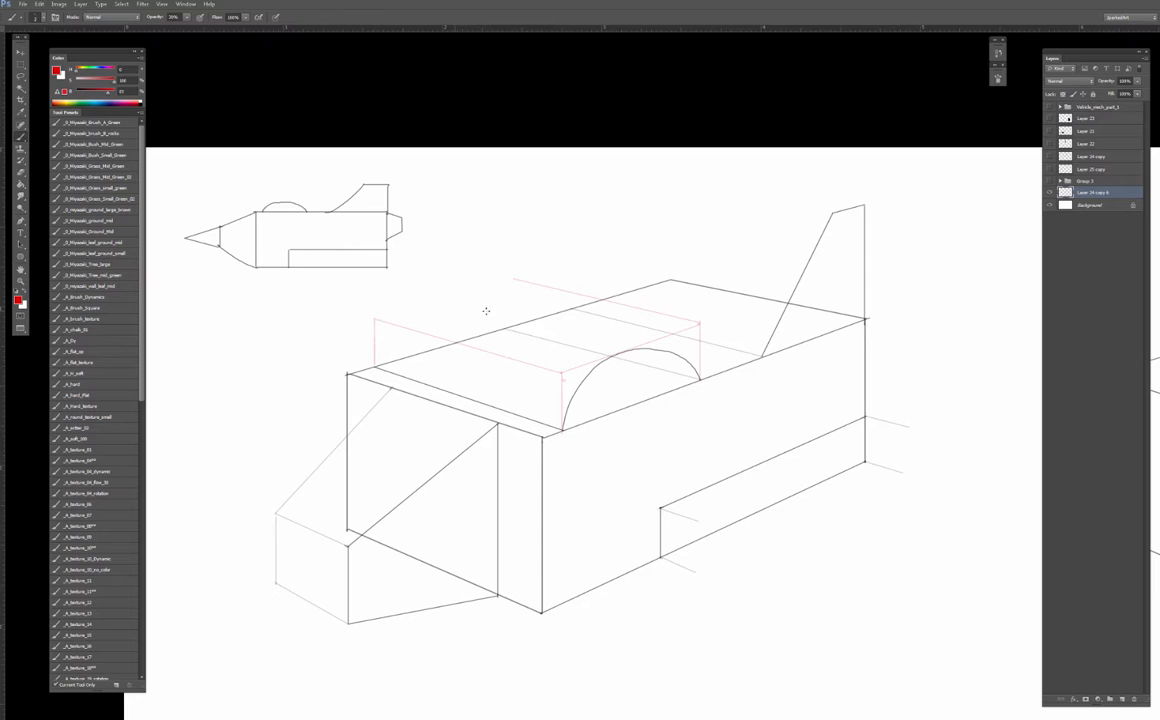
pyautogui.moveTo(699, 380)
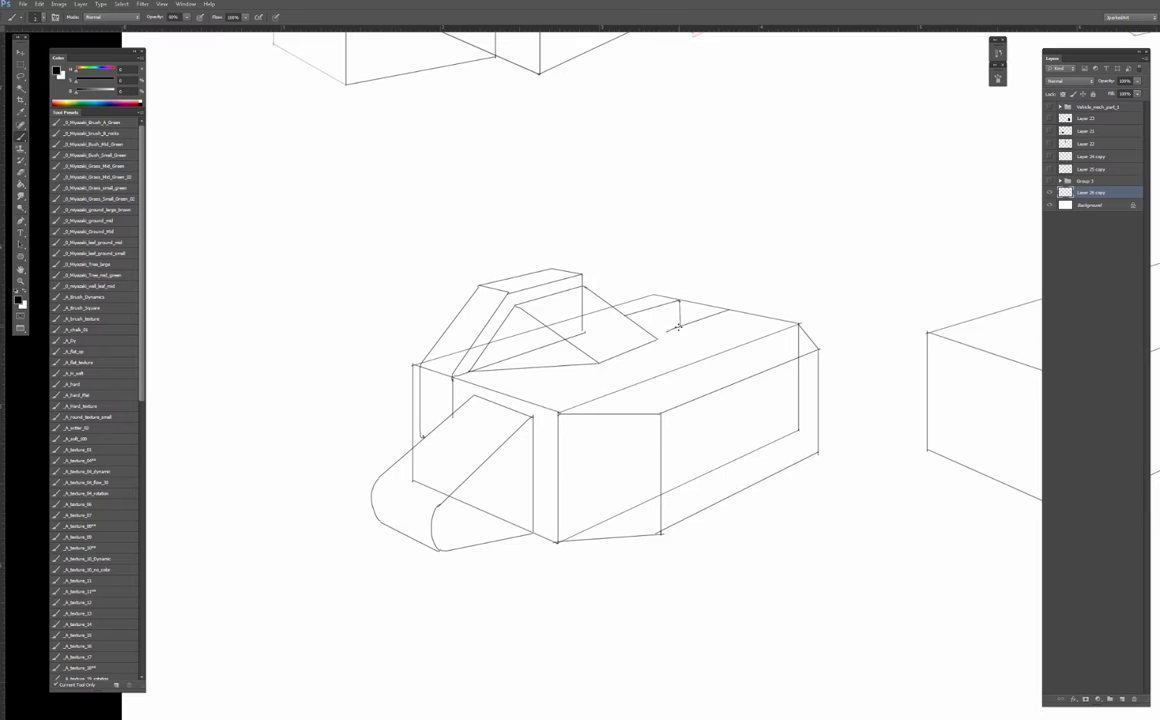
# - Brush the beveled perspective hull with a slanted cabin and rounded front block
pyautogui.moveTo(680, 327); pyautogui.dragTo(730, 278)
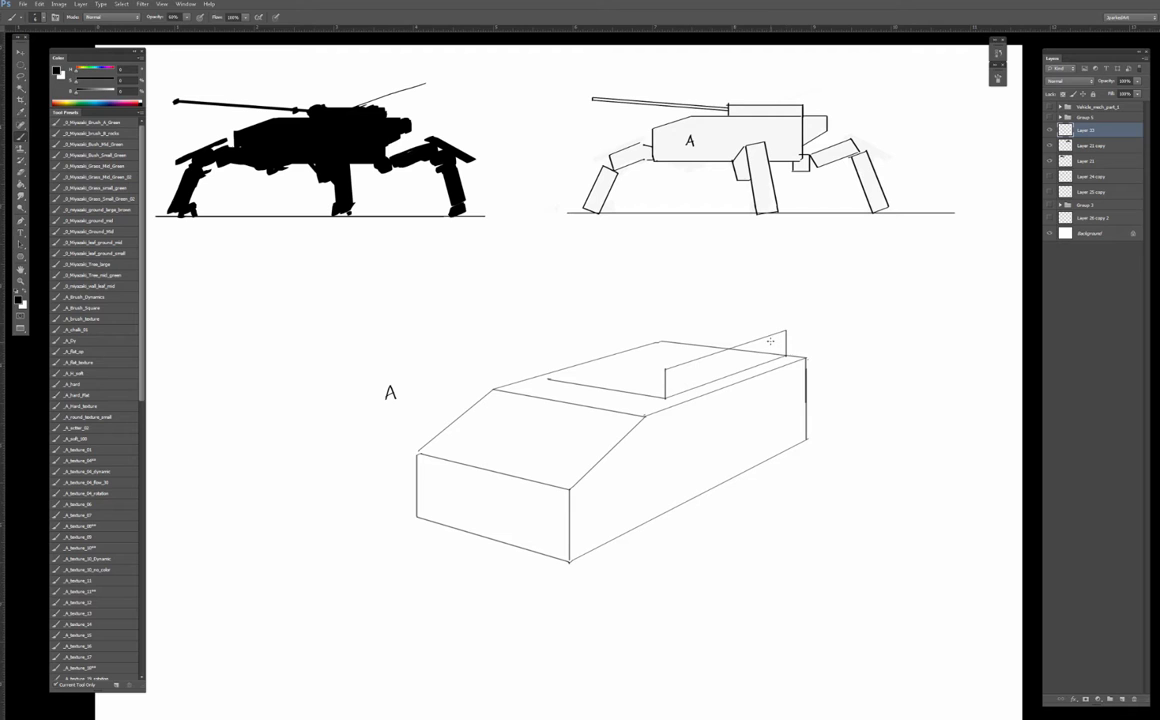
# - Brush the long cannon barrel extending from the turret of the perspective hull
pyautogui.moveTo(770, 341); pyautogui.dragTo(549, 378)
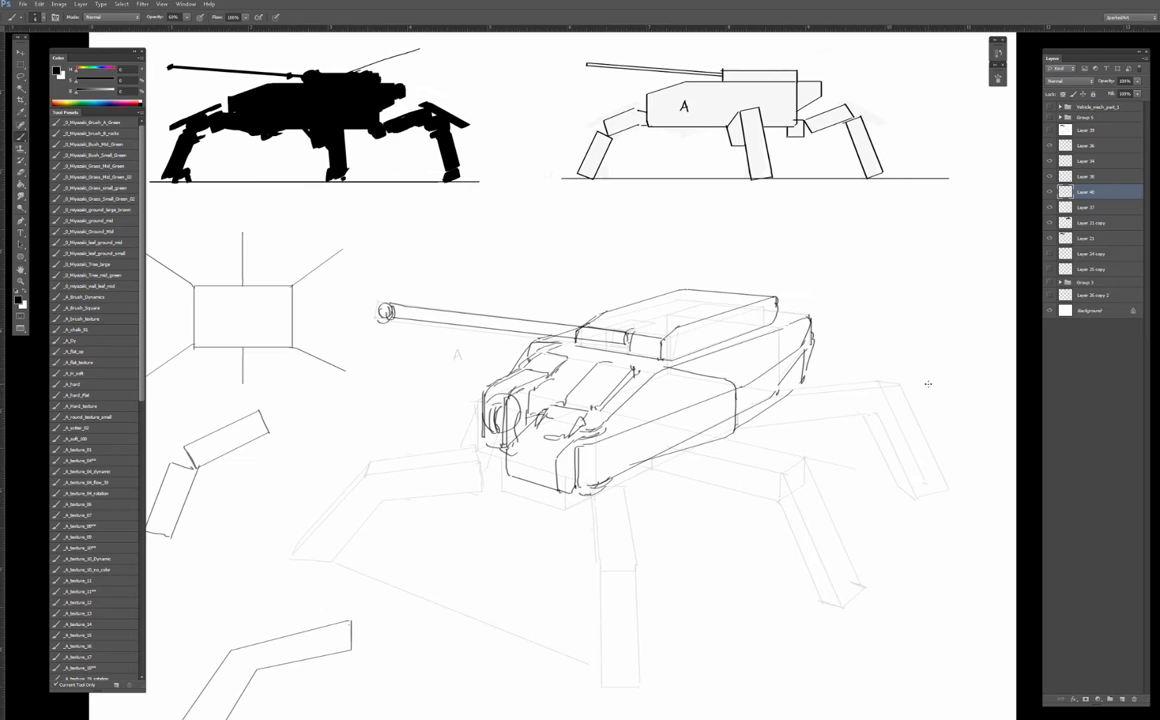
pyautogui.moveTo(705, 287)
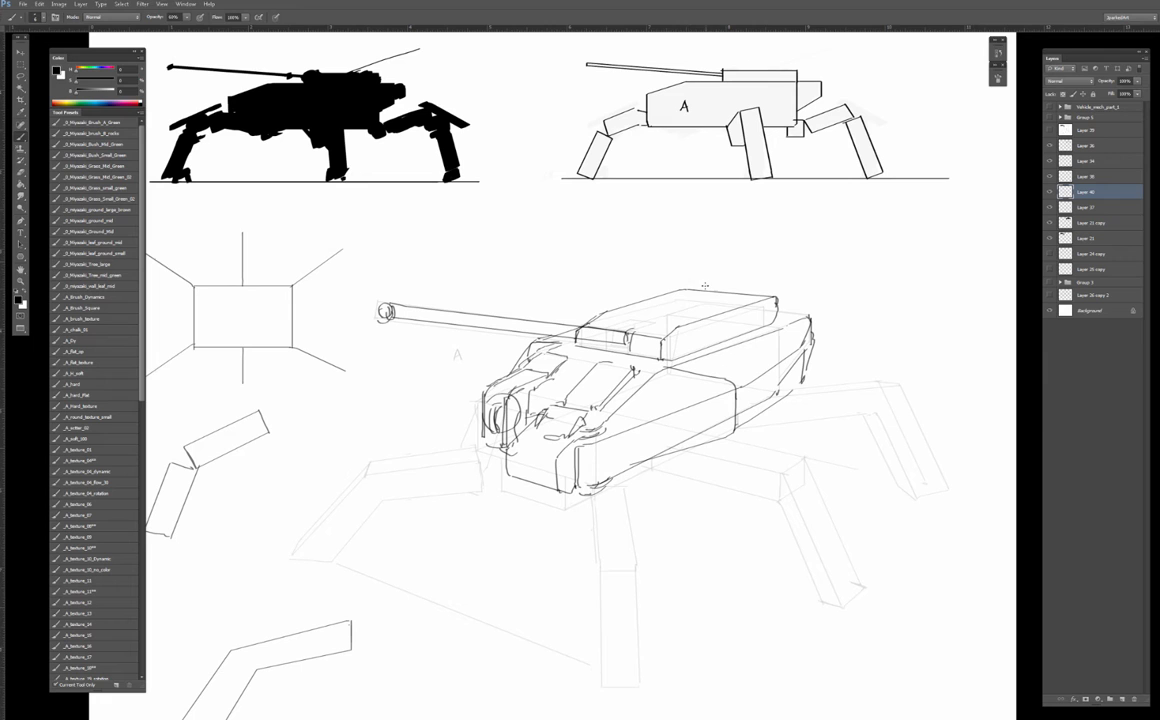